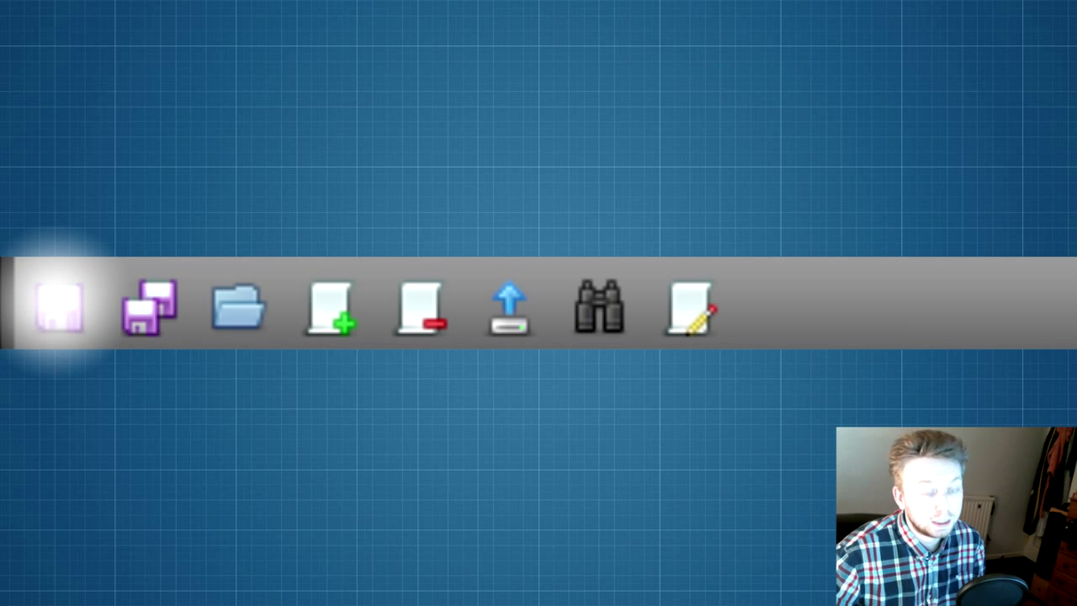
mouse_move(150, 307)
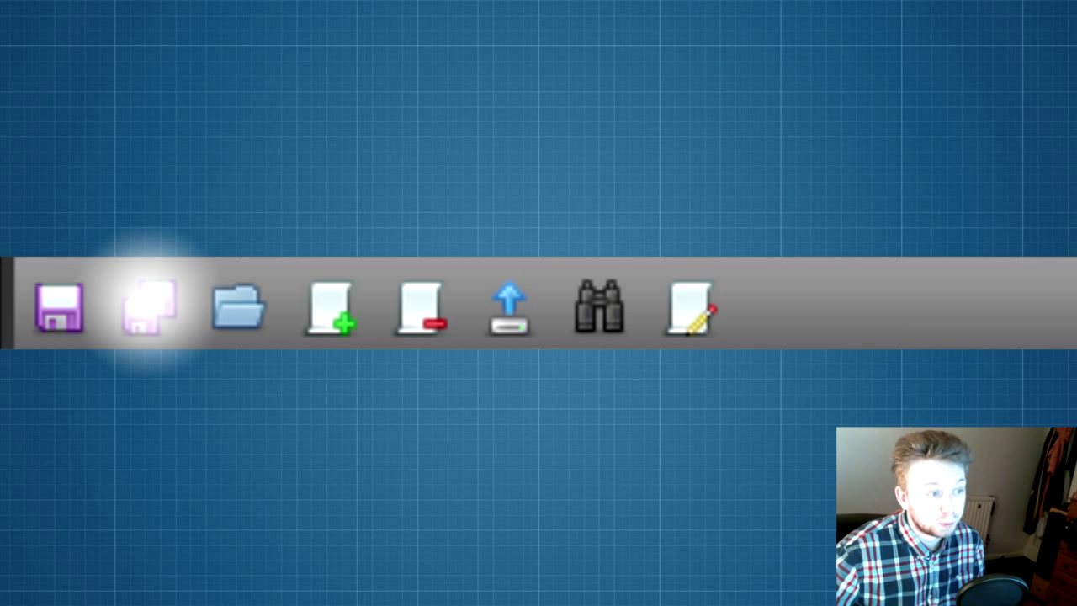
mouse_move(238, 307)
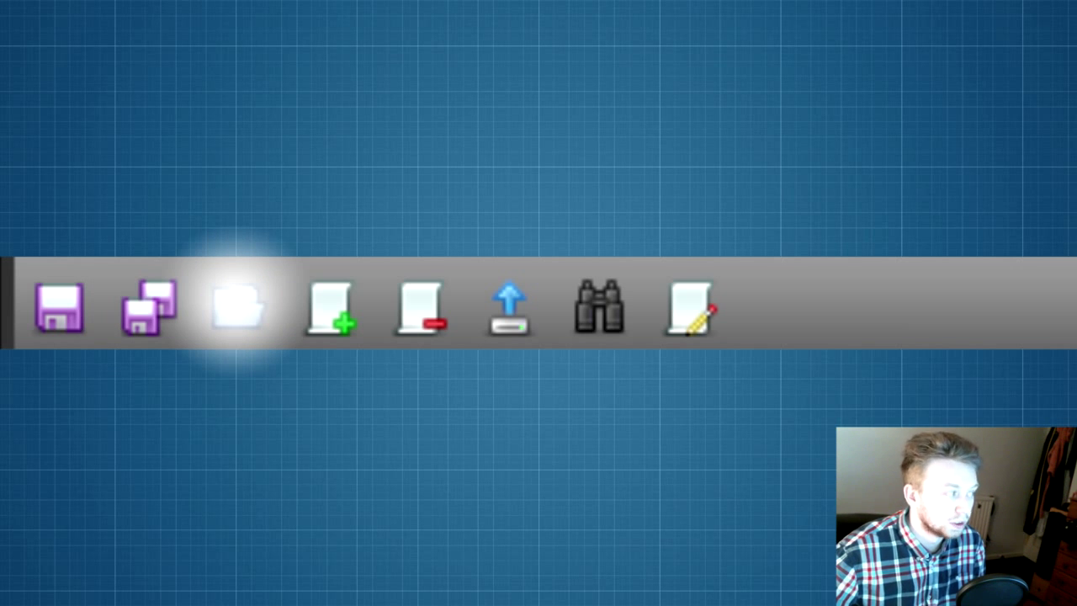
mouse_move(328, 307)
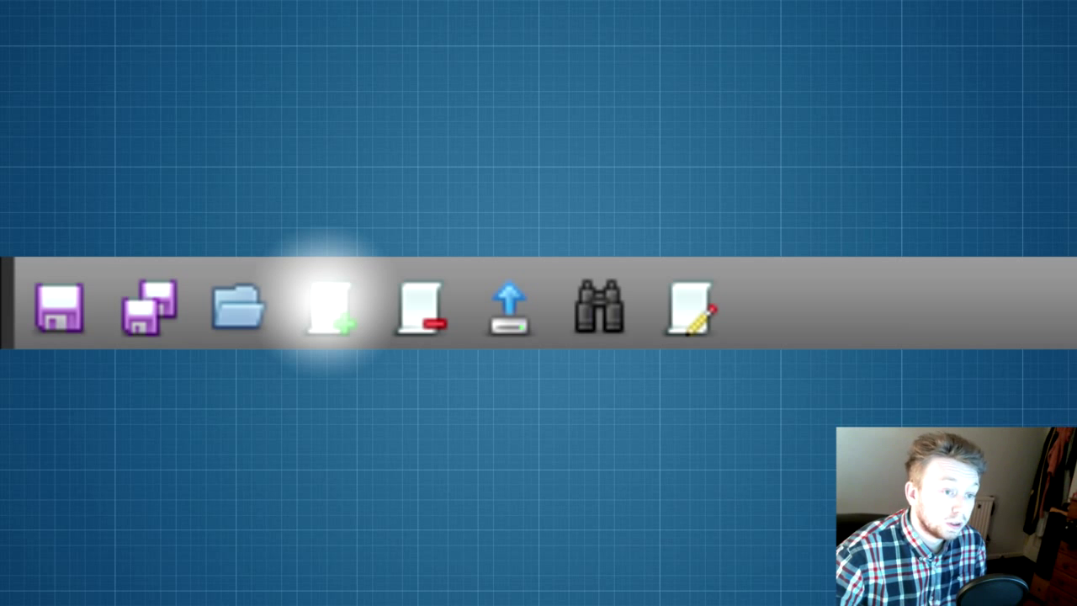